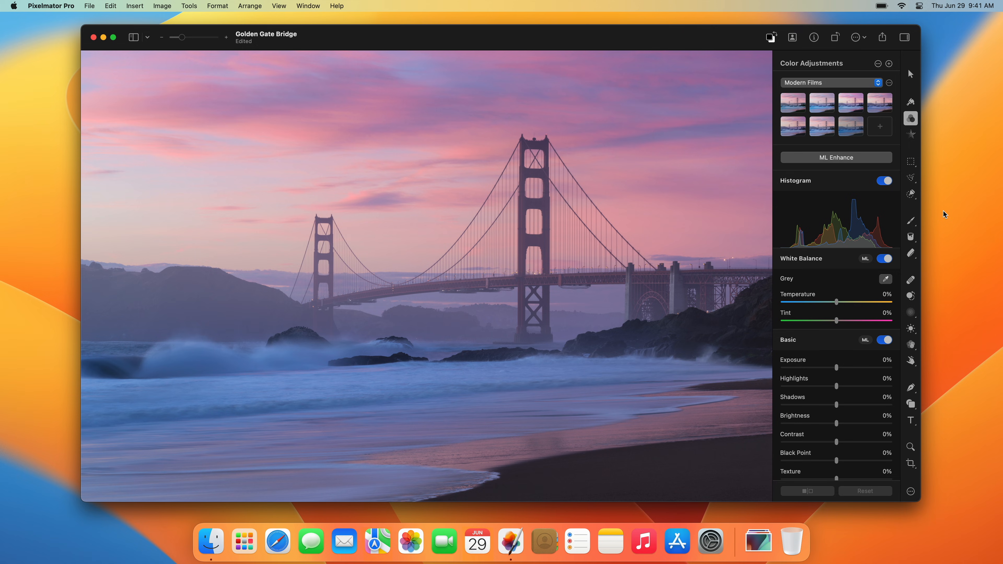
pyautogui.moveTo(934, 214)
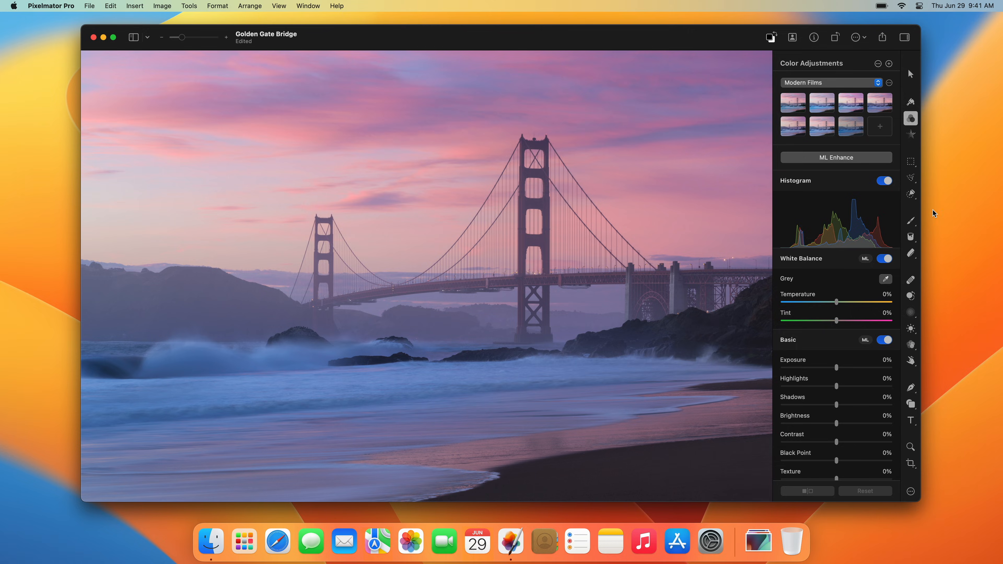
# Run ML Enhance on the photo, then leave the white balance temperature at a warm 43%.
pyautogui.click(835, 157)
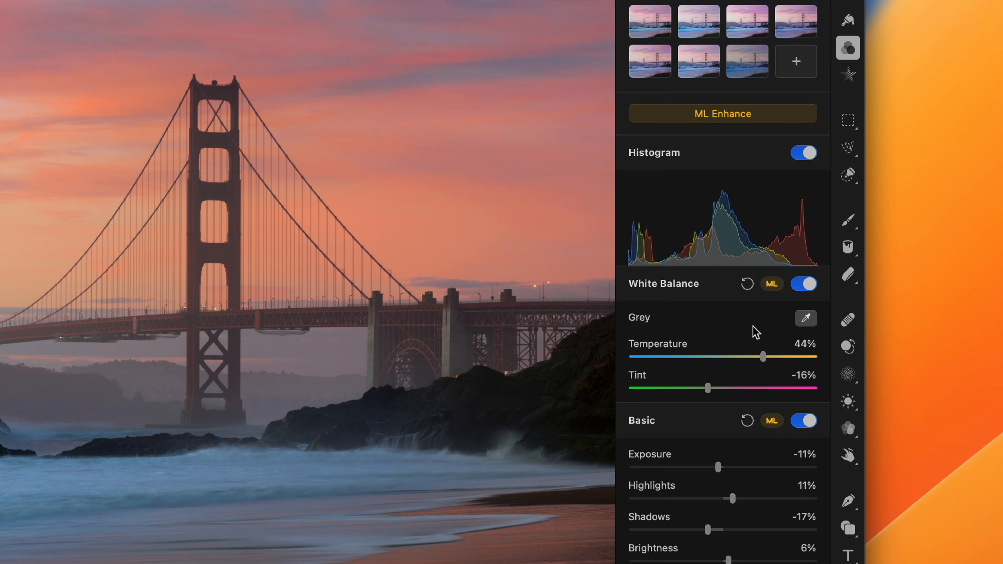
pyautogui.moveTo(761, 357); pyautogui.dragTo(739, 356)
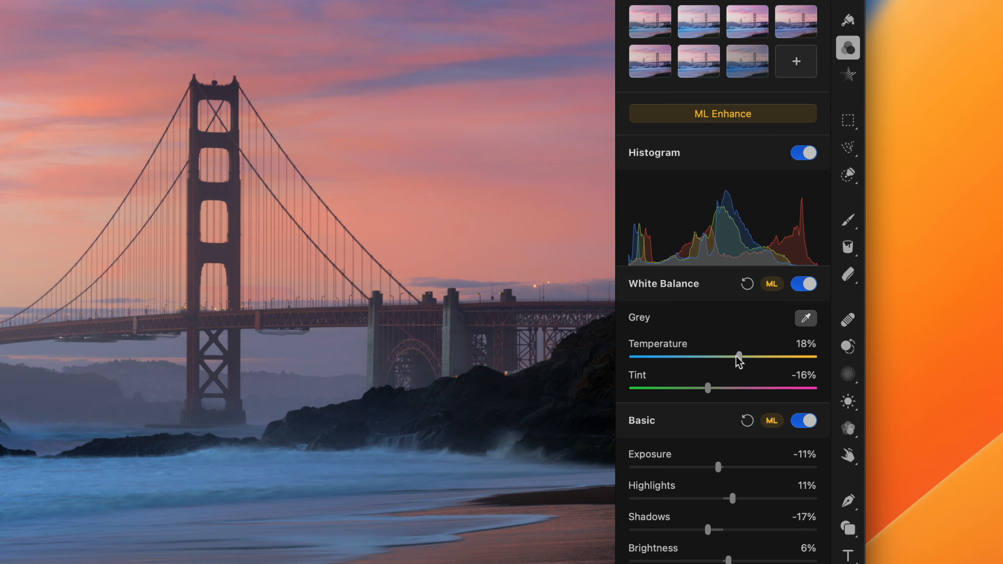
pyautogui.moveTo(739, 357); pyautogui.dragTo(761, 356)
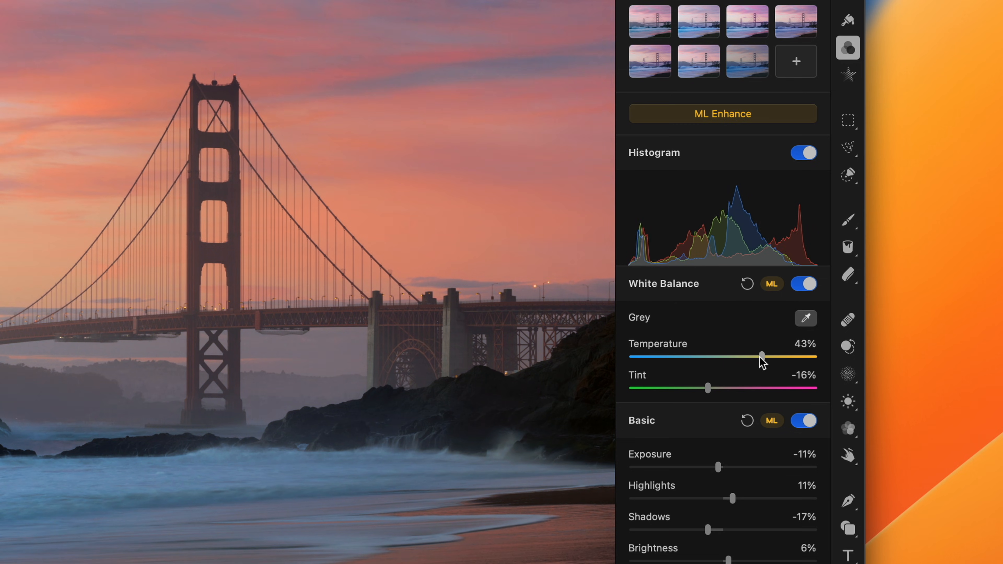
pyautogui.click(722, 114)
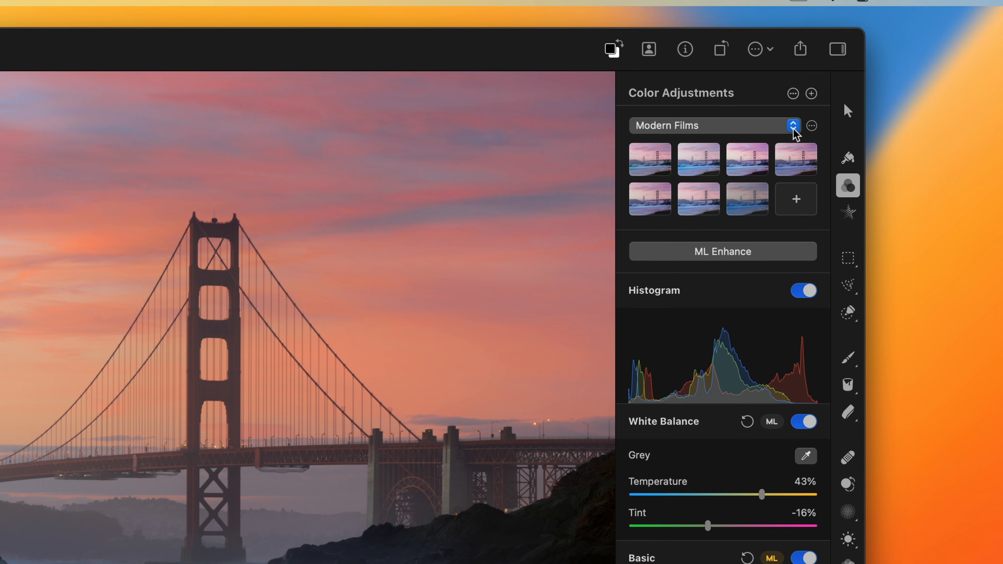
# Apply the Cinematic 04 preset, giving the photo a cooler purple-toned look.
pyautogui.click(793, 125)
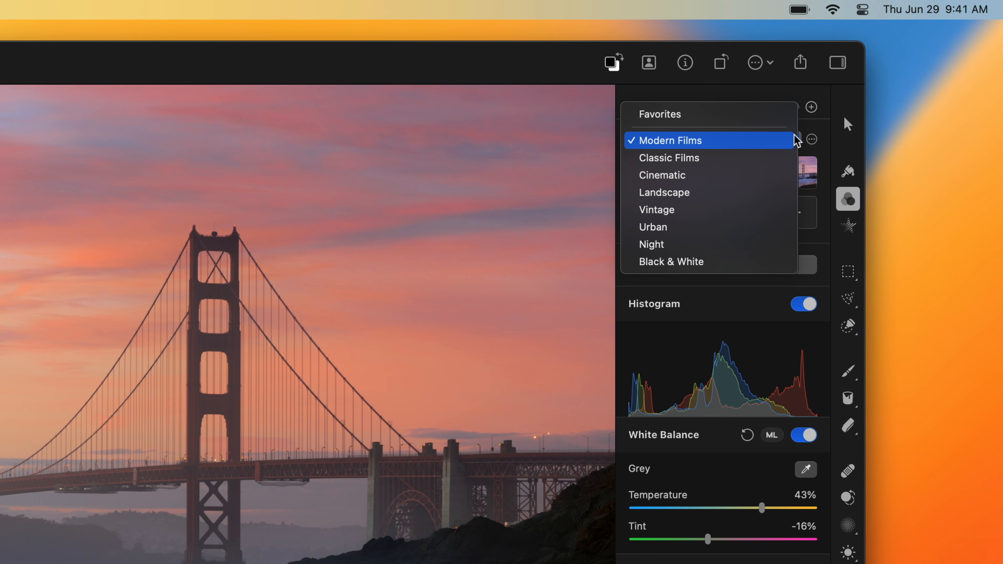
pyautogui.click(662, 174)
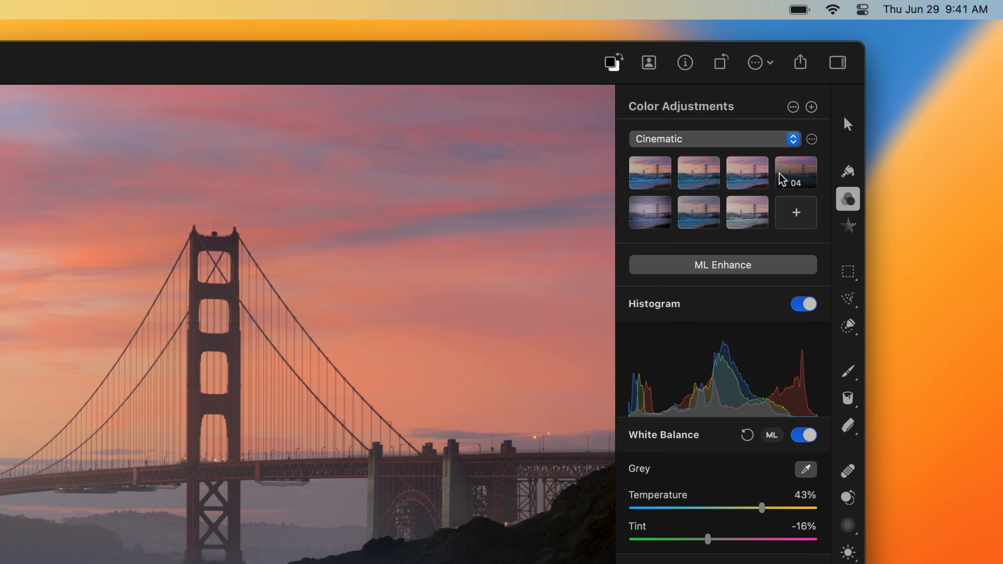
pyautogui.click(650, 172)
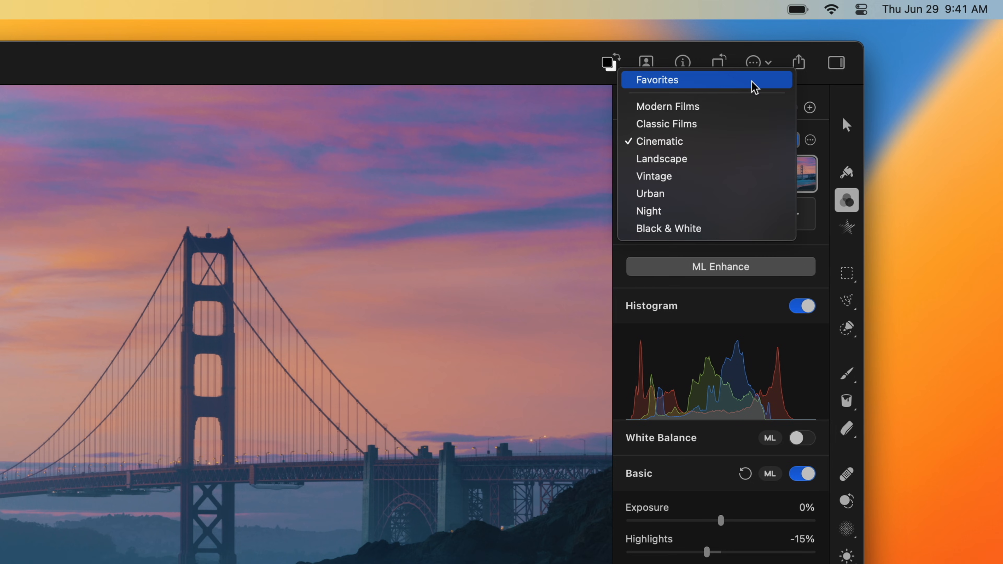
# Save the purple look as a Favorites preset and create a new Unnamed preset collection.
pyautogui.click(658, 79)
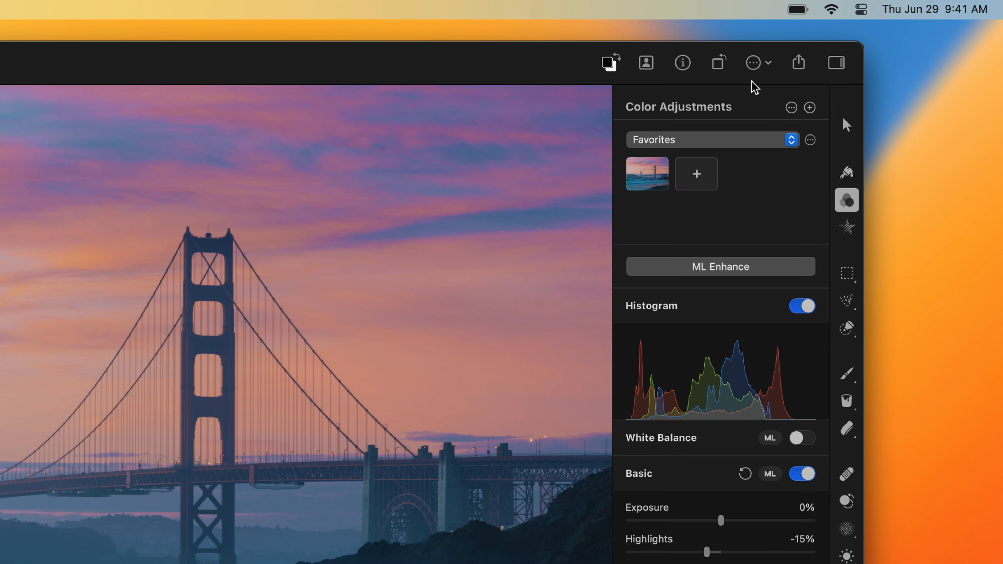
pyautogui.moveTo(733, 136)
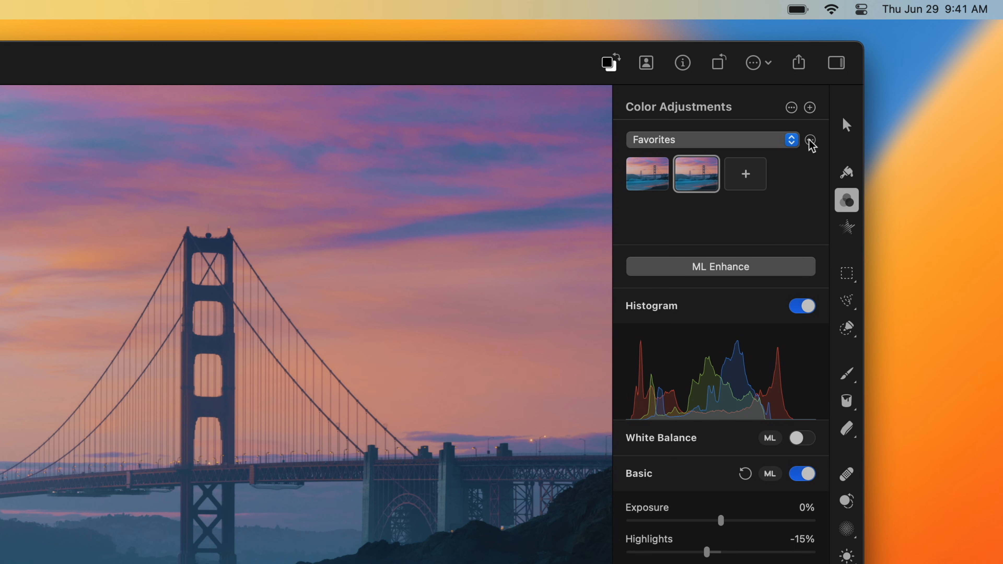
pyautogui.click(809, 140)
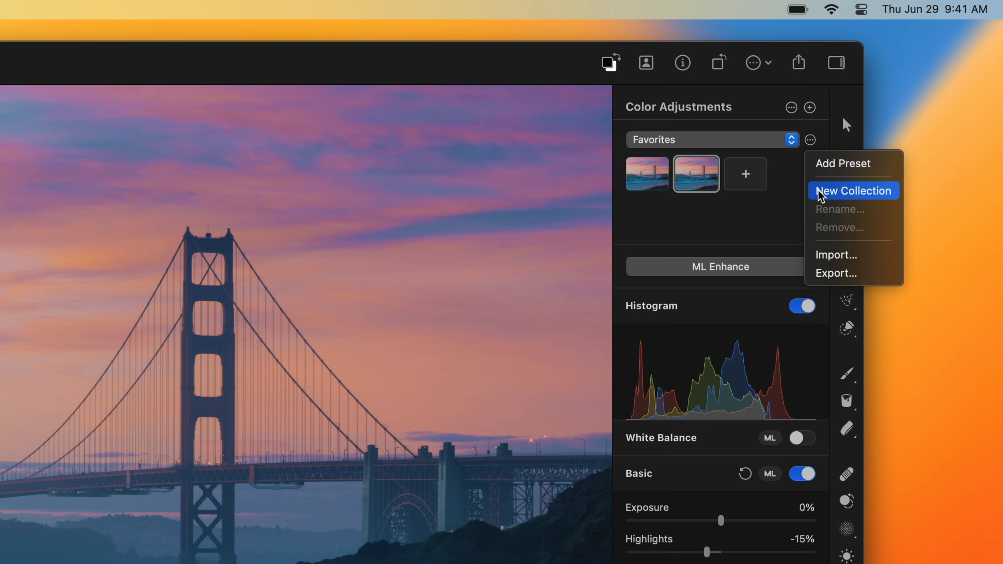
pyautogui.click(853, 191)
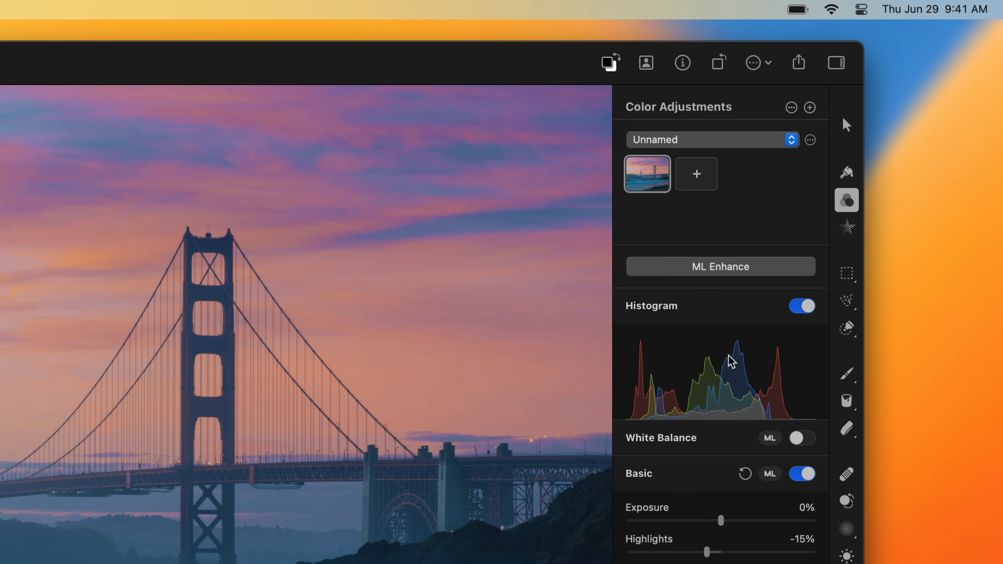
pyautogui.scroll(-3)
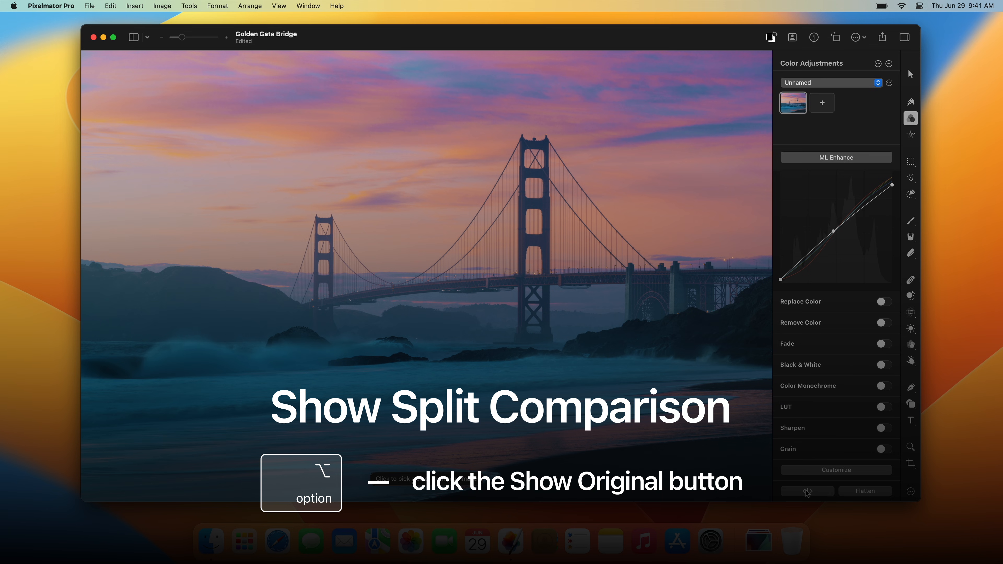
# Show the original photo beside the edited version with Option-click on Show Original.
pyautogui.click(807, 491)
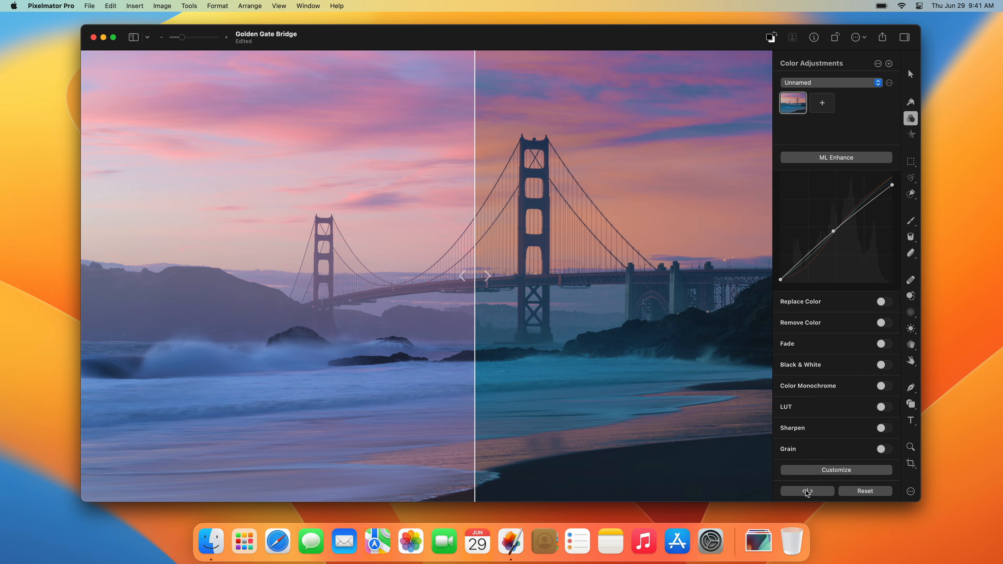